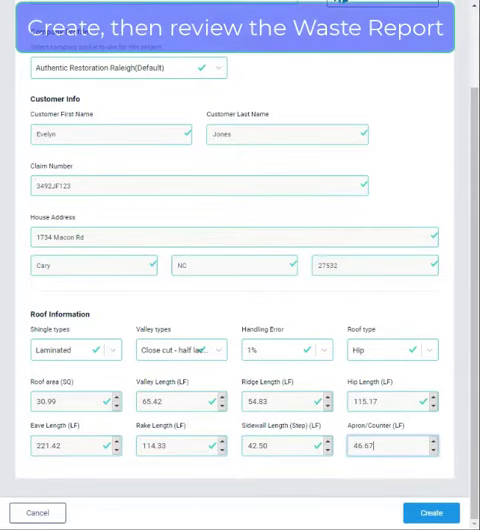
Create the waste report from the form and bring it up for review.
left_click(432, 512)
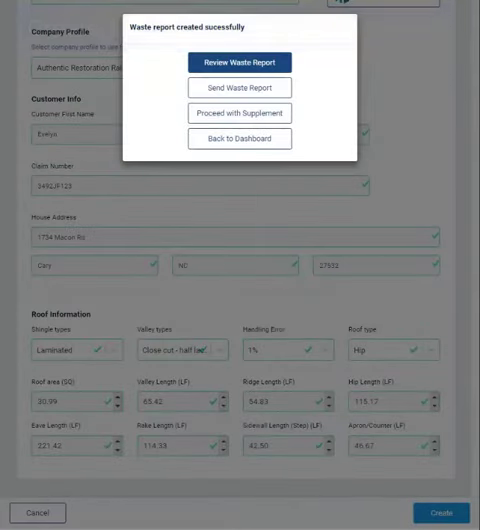
left_click(240, 62)
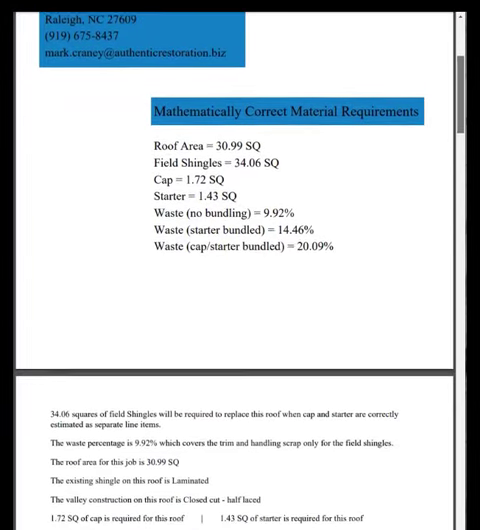
Scroll through the report's material requirements, ordering estimates and Xactimate comparisons.
scroll("down", 3)
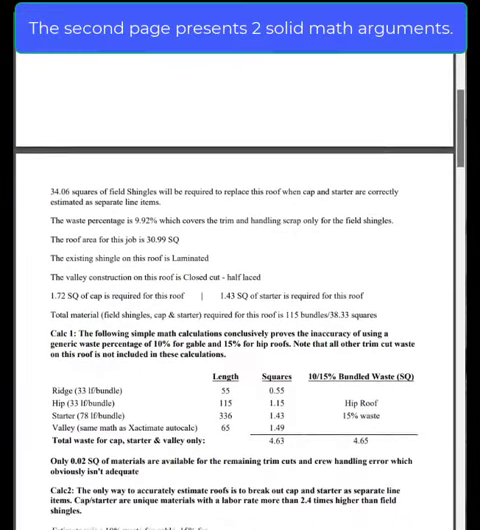
scroll("down", 3)
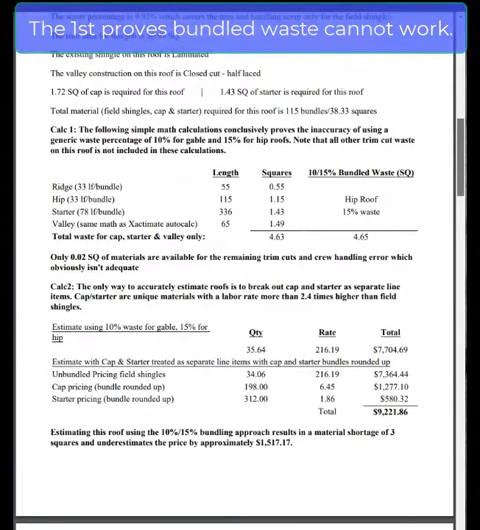
scroll("down", 3)
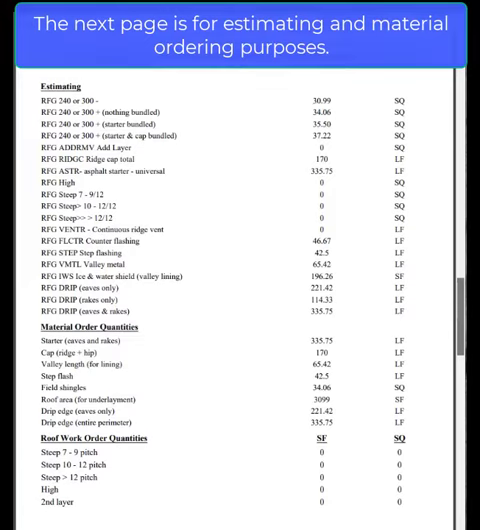
scroll("down", 3)
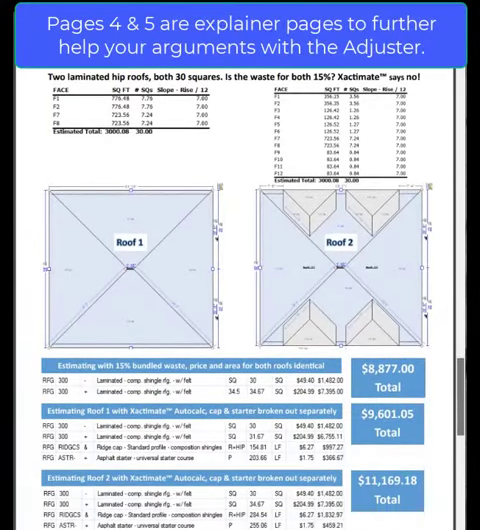
scroll("down", 3)
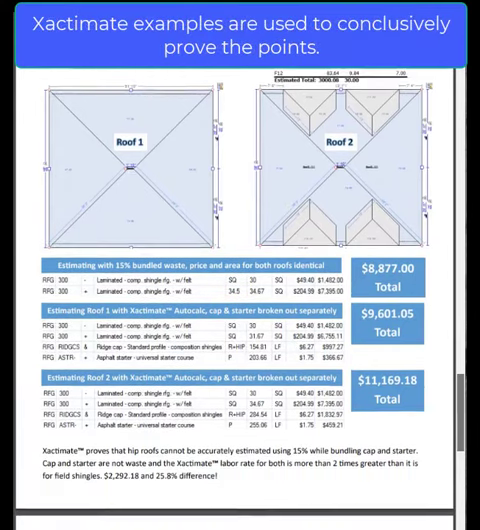
scroll("down", 3)
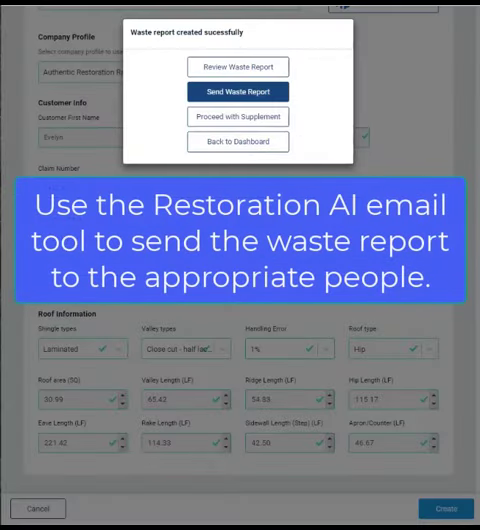
Start the Send Waste Report email and choose Allstate as the insurance company.
left_click(236, 92)
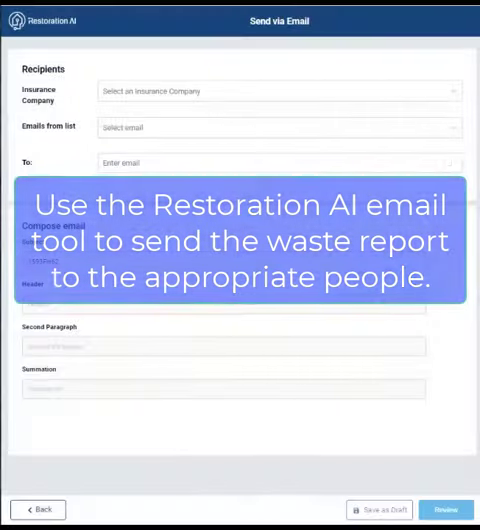
left_click(276, 92)
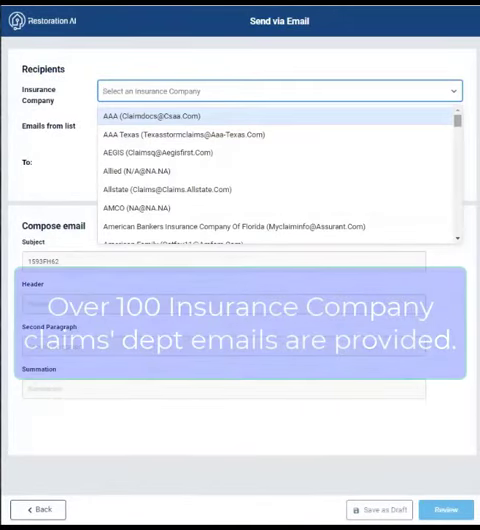
scroll("down", 3)
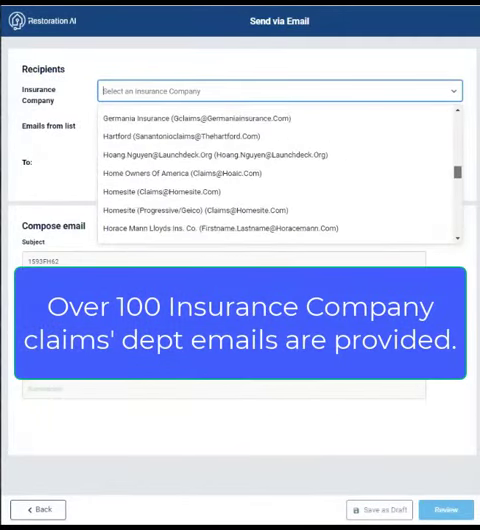
scroll("down", 3)
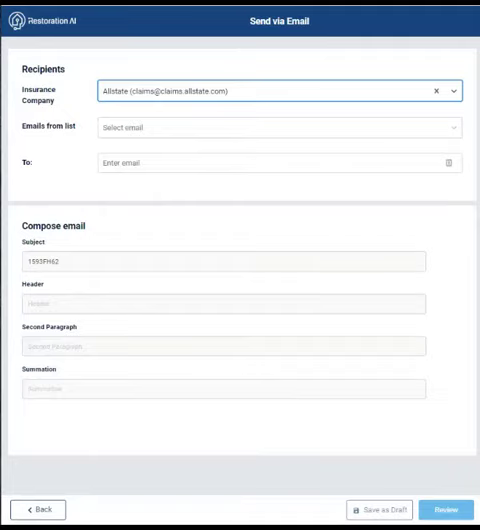
left_click(280, 128)
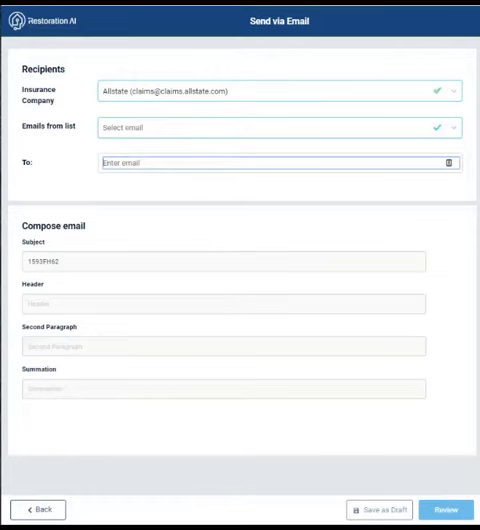
type("adjuster")
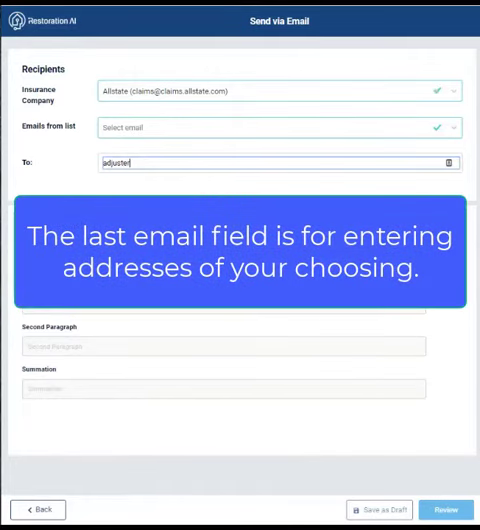
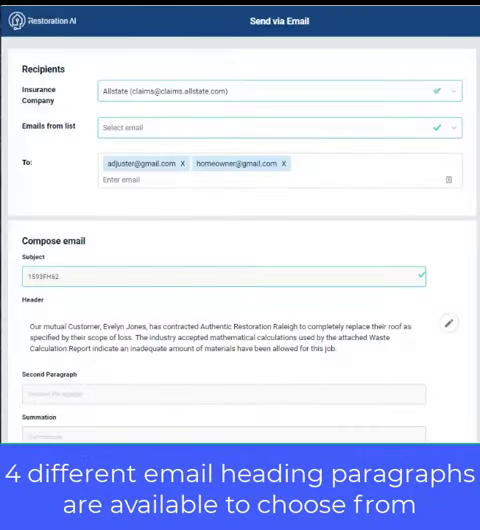
Pick the second argument paragraph and the summation with contact details, then confirm with Done.
left_click(230, 404)
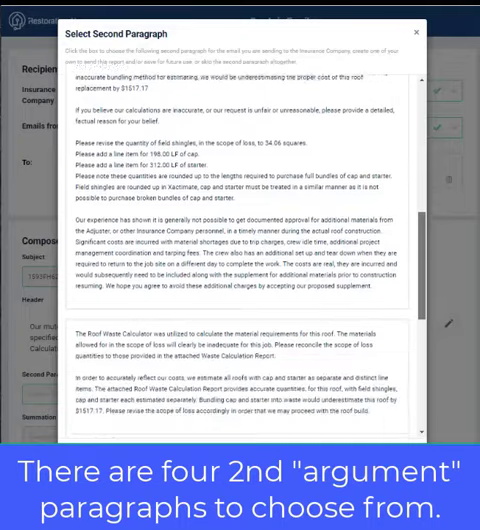
scroll("down", 3)
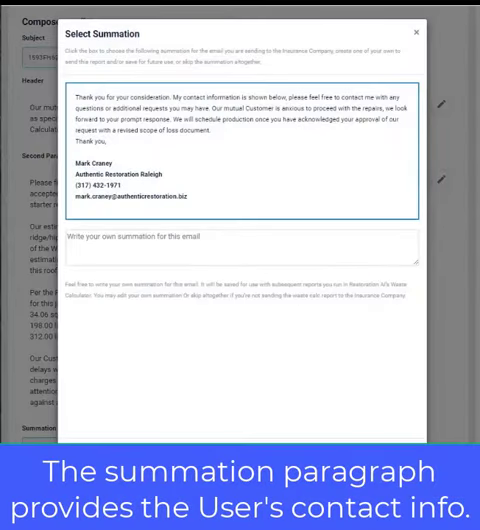
left_click(240, 248)
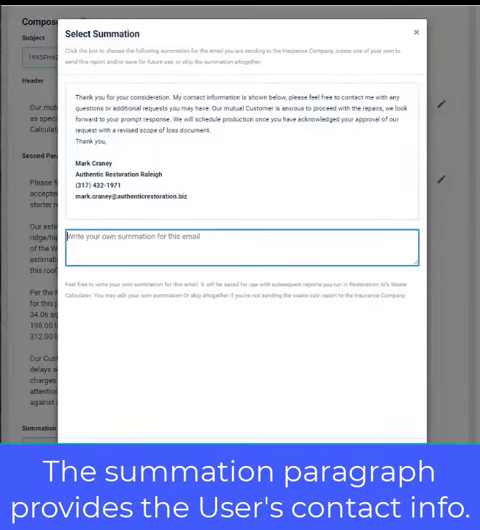
left_click(240, 140)
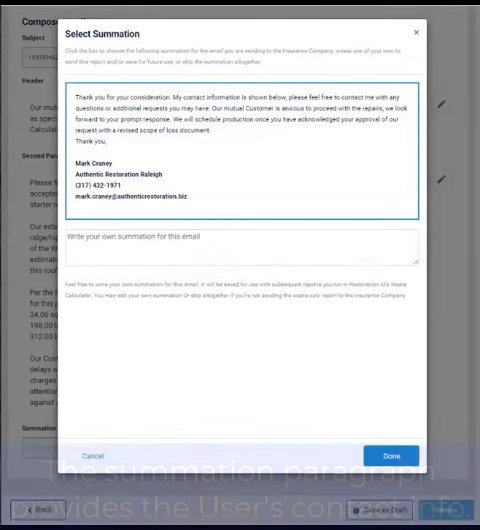
left_click(390, 456)
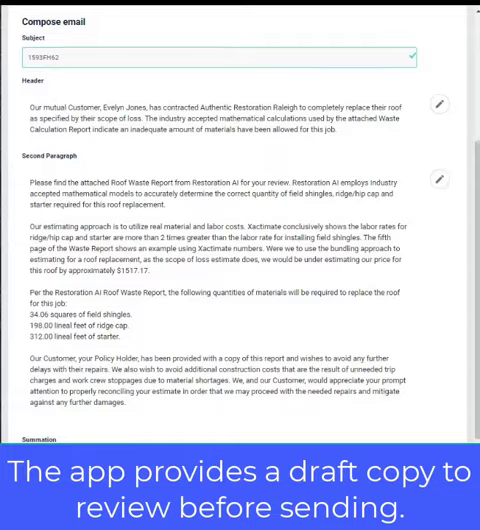
Display the review copy of the finished email and scroll through its paragraphs.
left_click(438, 508)
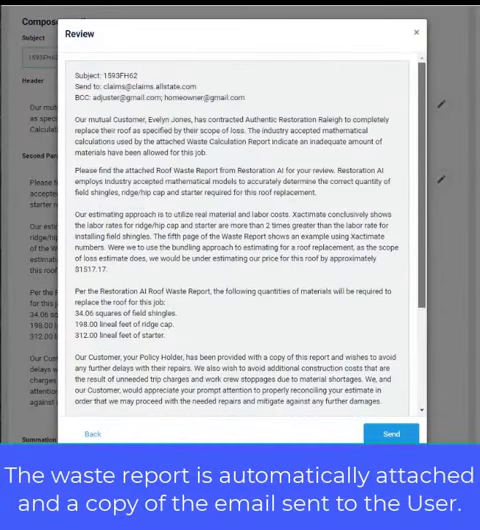
scroll("down", 3)
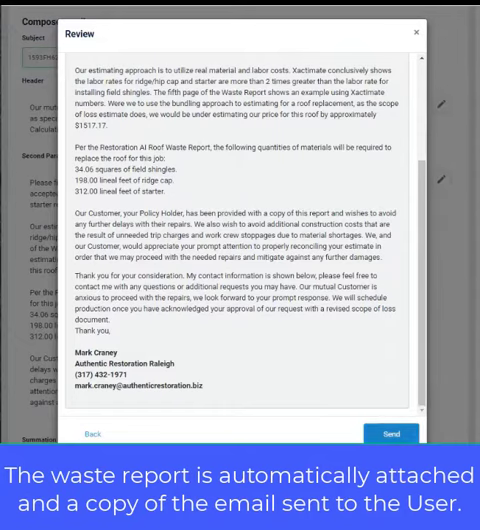